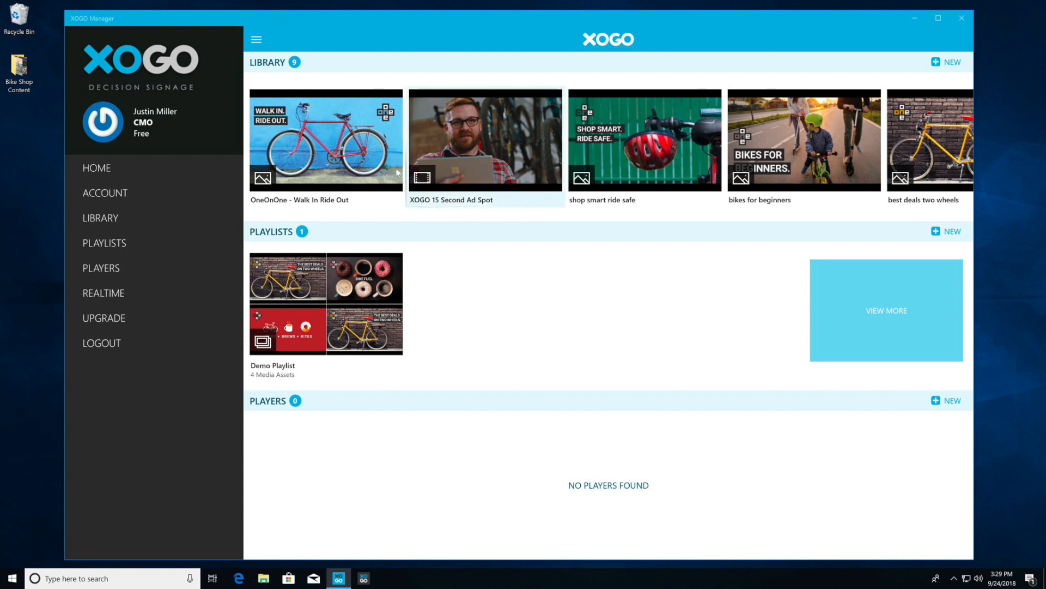
mouse_move(803, 139)
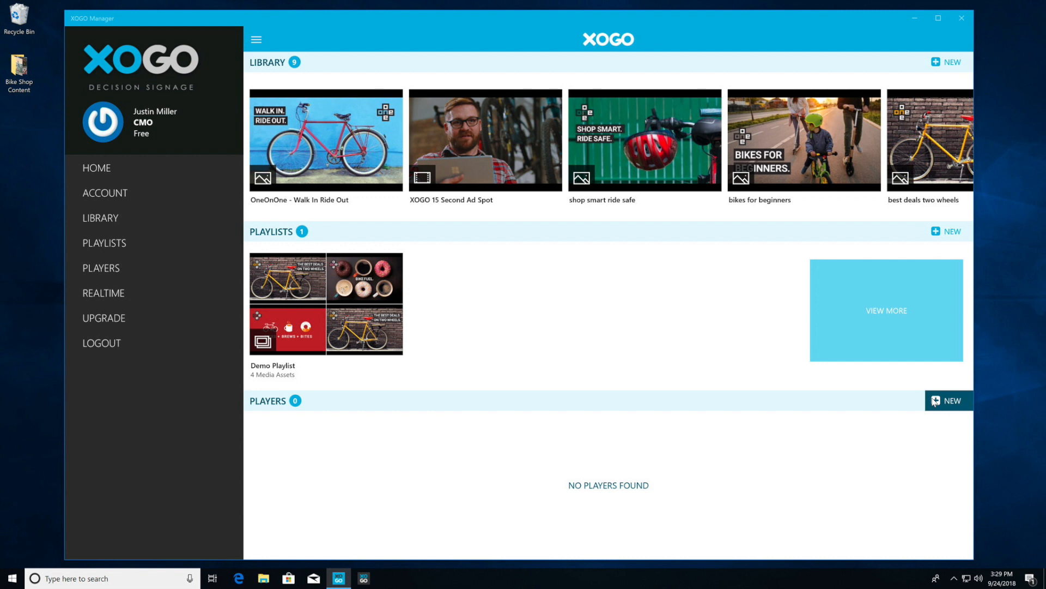
Open a blank New Player form from the Players section of XOGO Manager
click(949, 400)
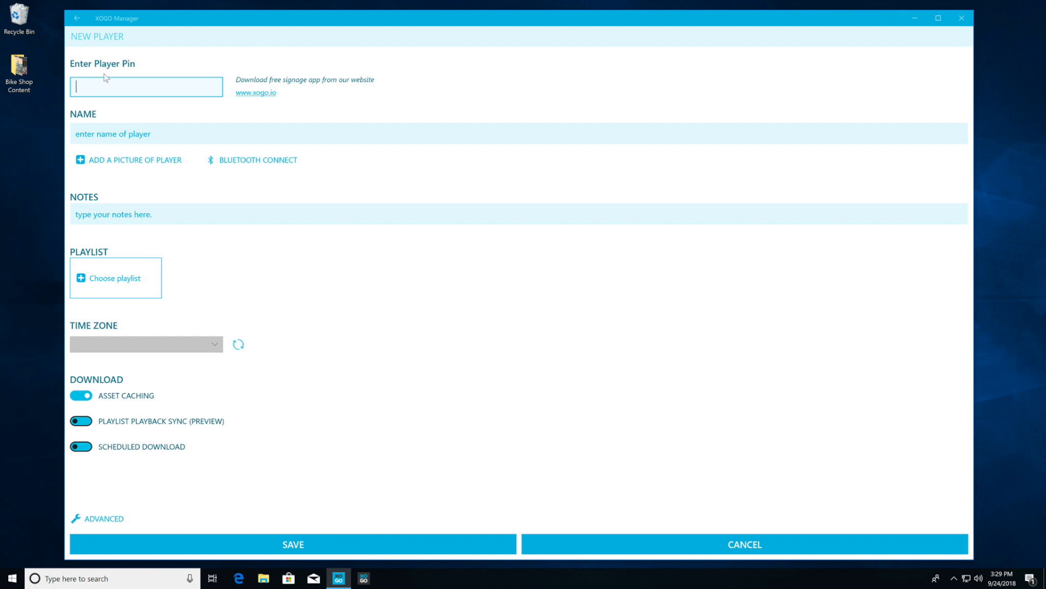
mouse_move(346, 518)
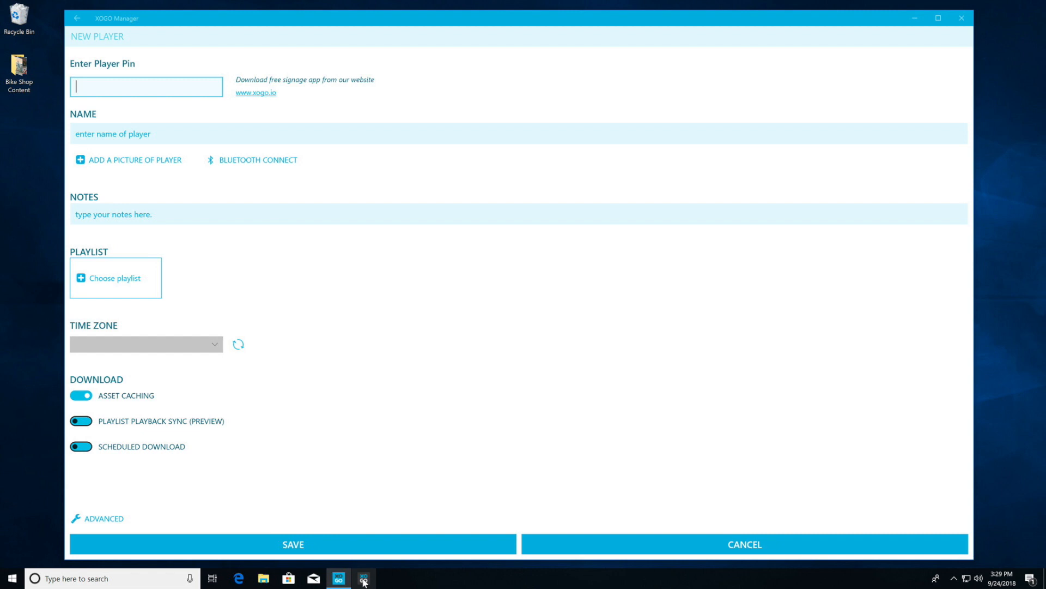
click(363, 578)
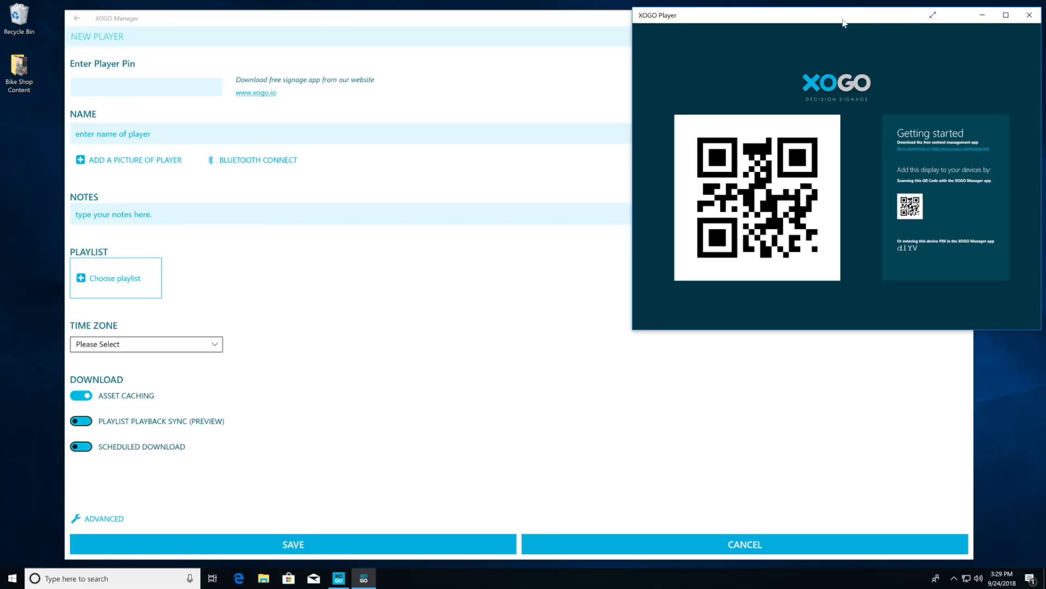
click(334, 18)
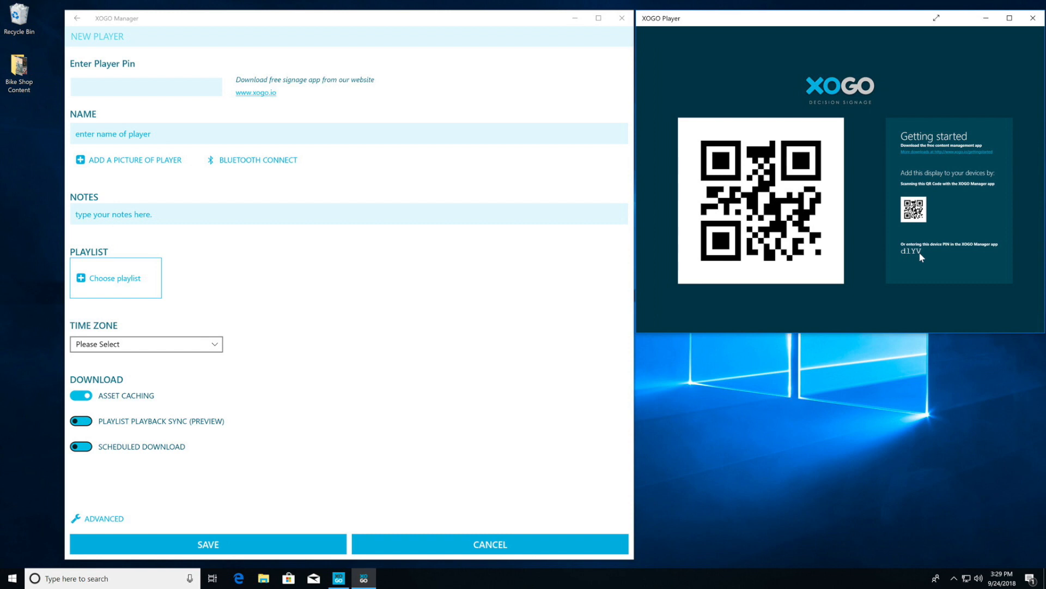
click(145, 87)
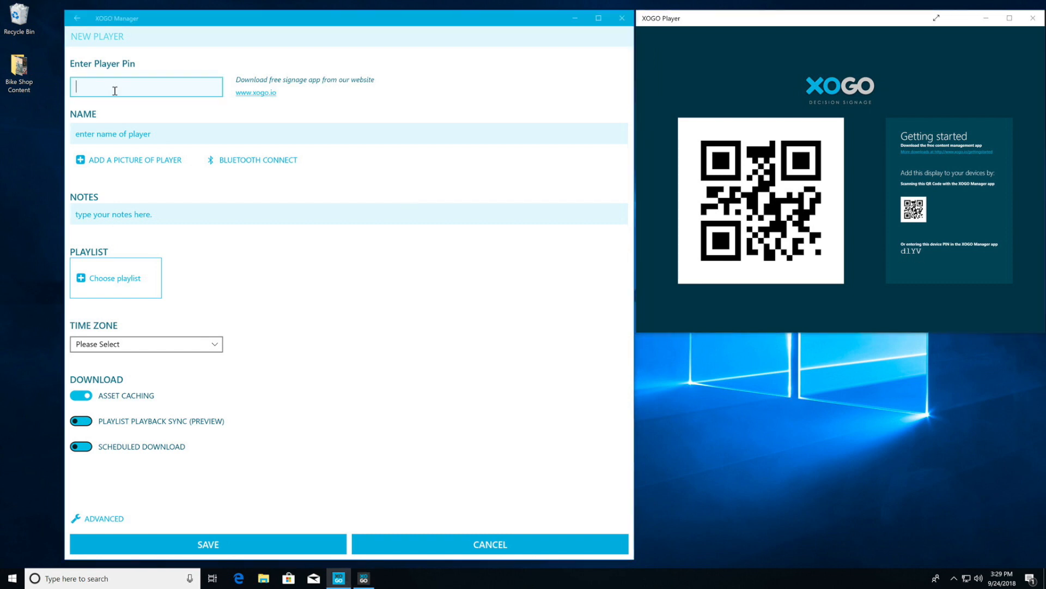
Enter PIN d1YV and name the player 'Justin Demo Player'
text(d1YV)
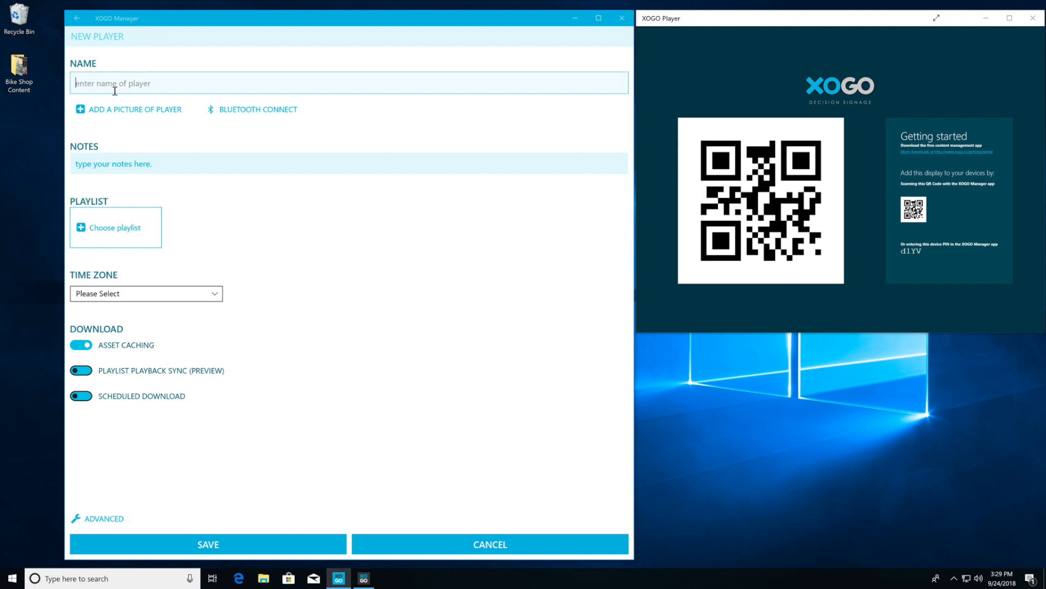
text(Justin)
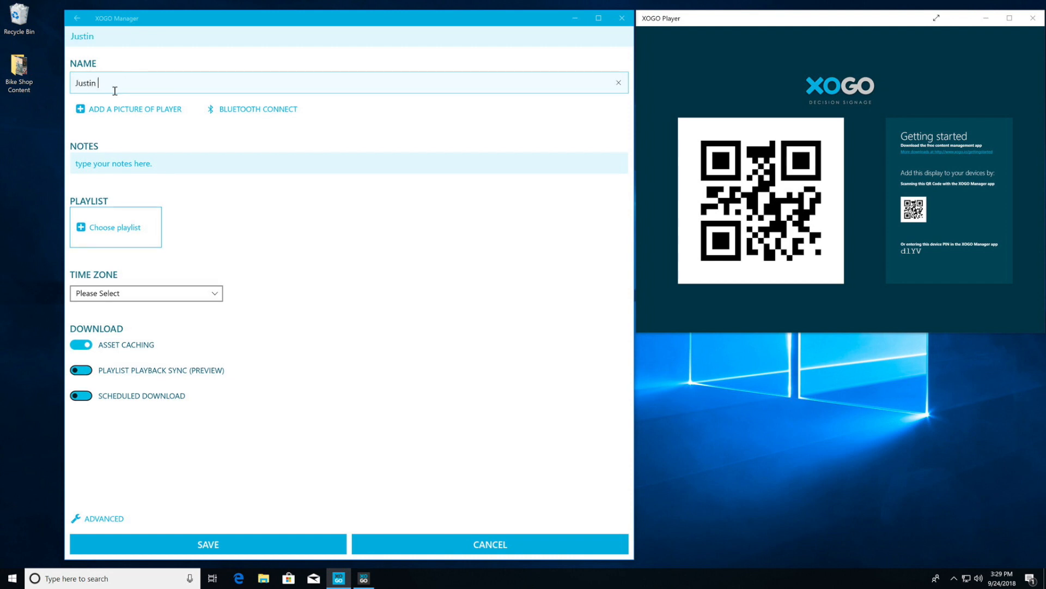
text(Demo Player)
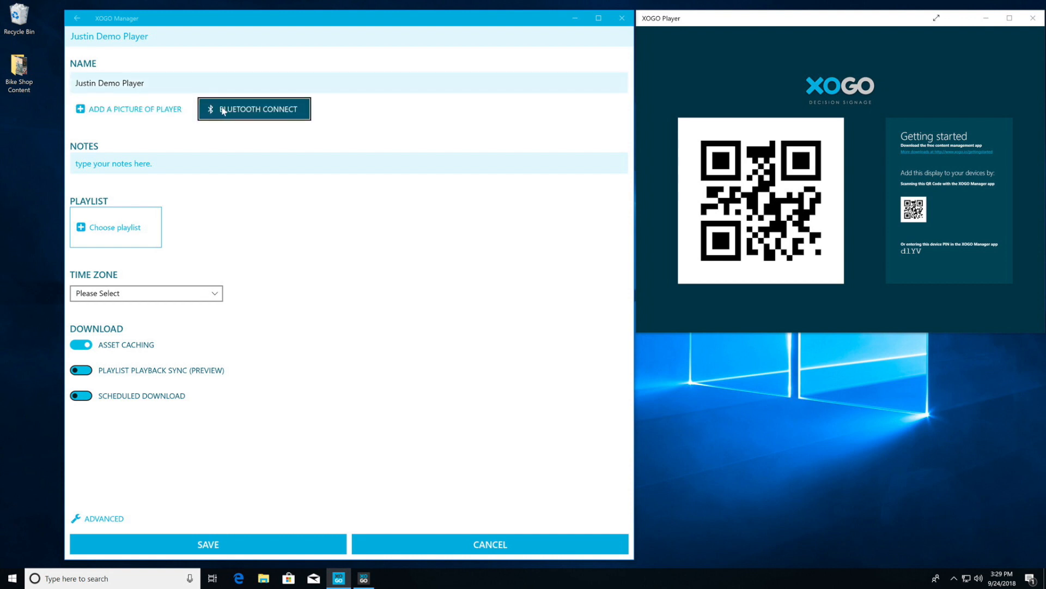
mouse_move(232, 121)
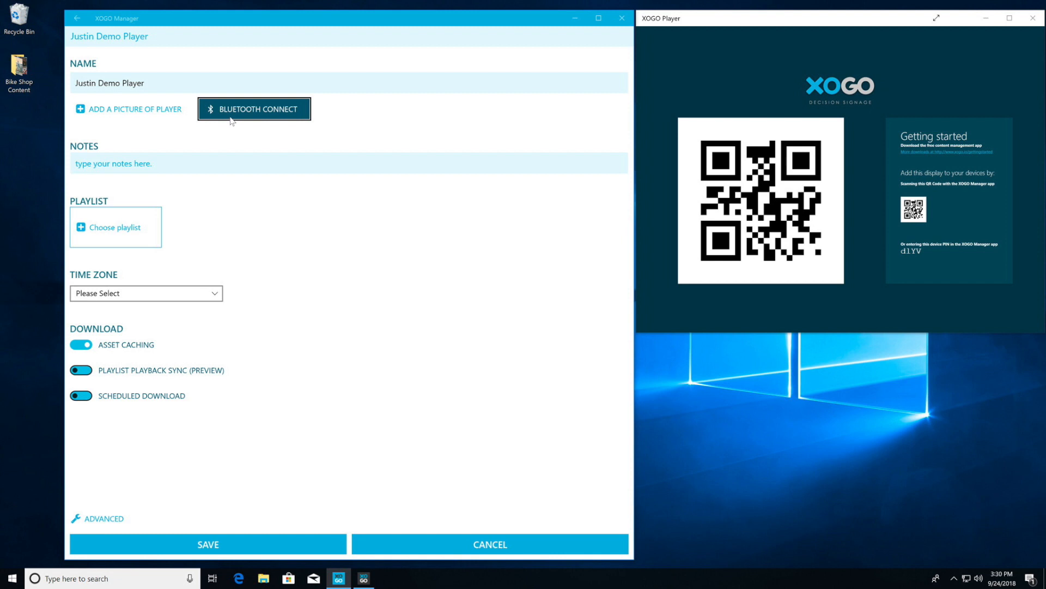
click(254, 109)
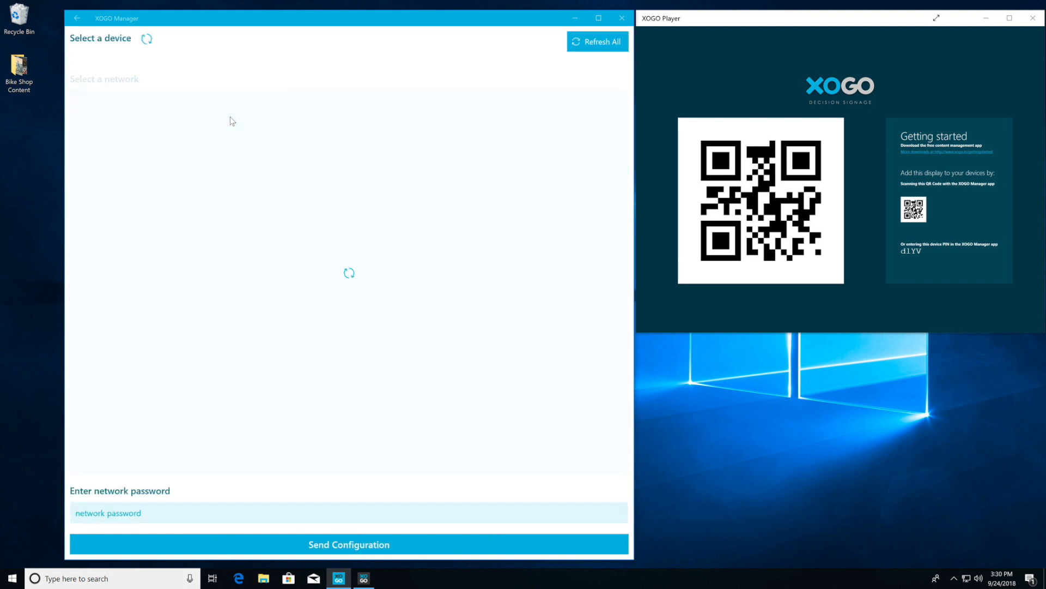
mouse_move(497, 135)
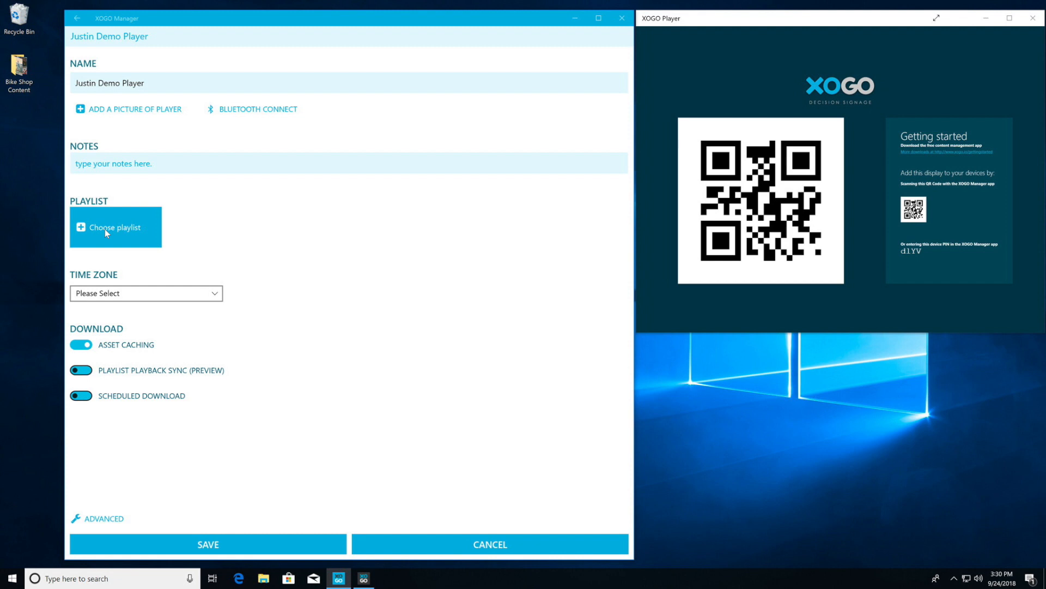
Assign Demo Playlist to the player and turn asset caching off
click(116, 227)
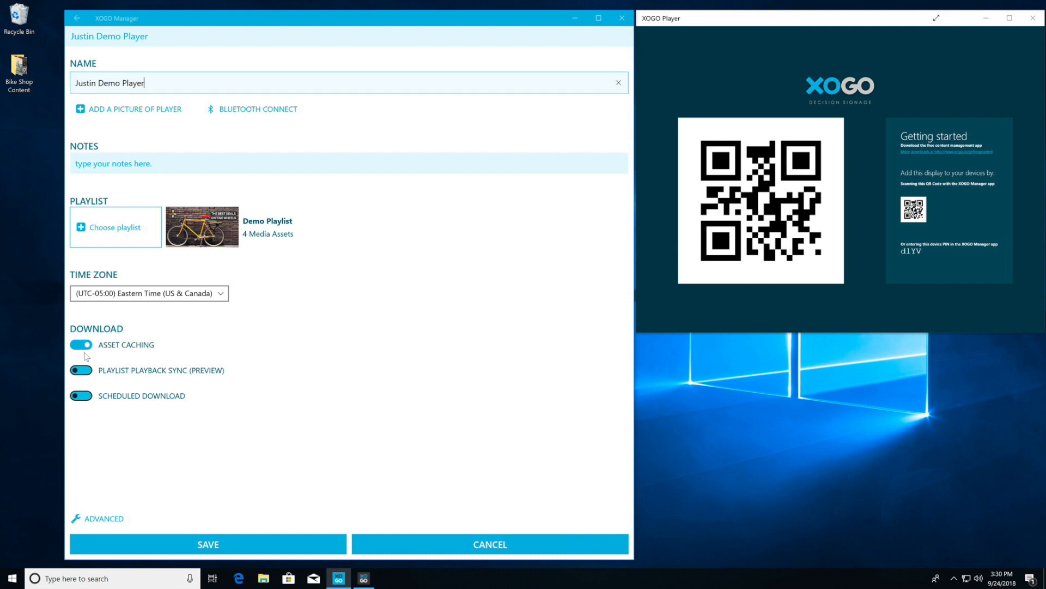
click(80, 344)
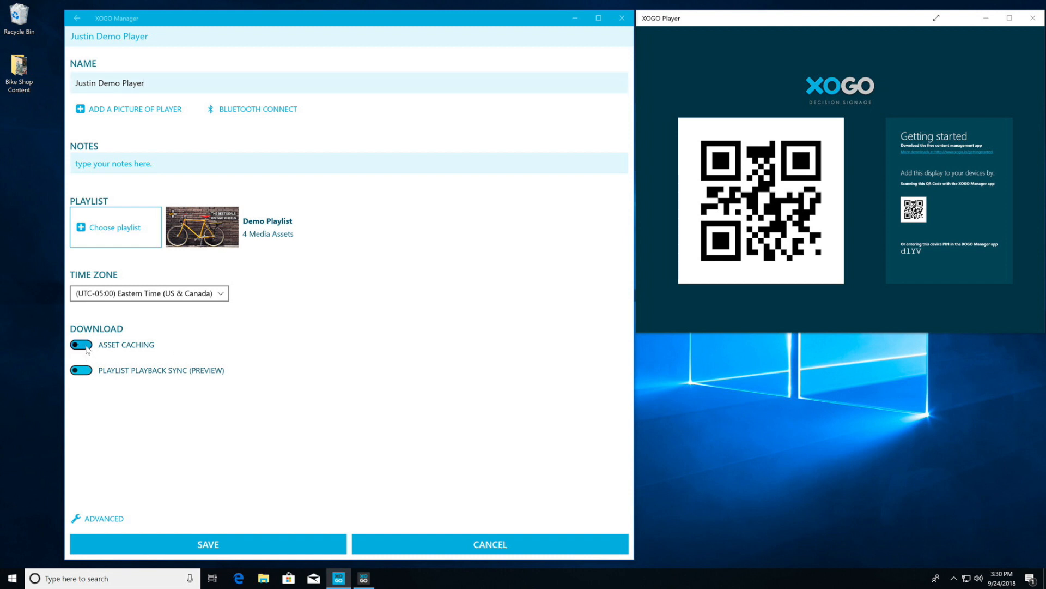
Re-enable asset caching, then check the Playback Sync and Scheduled Download toggles
click(80, 344)
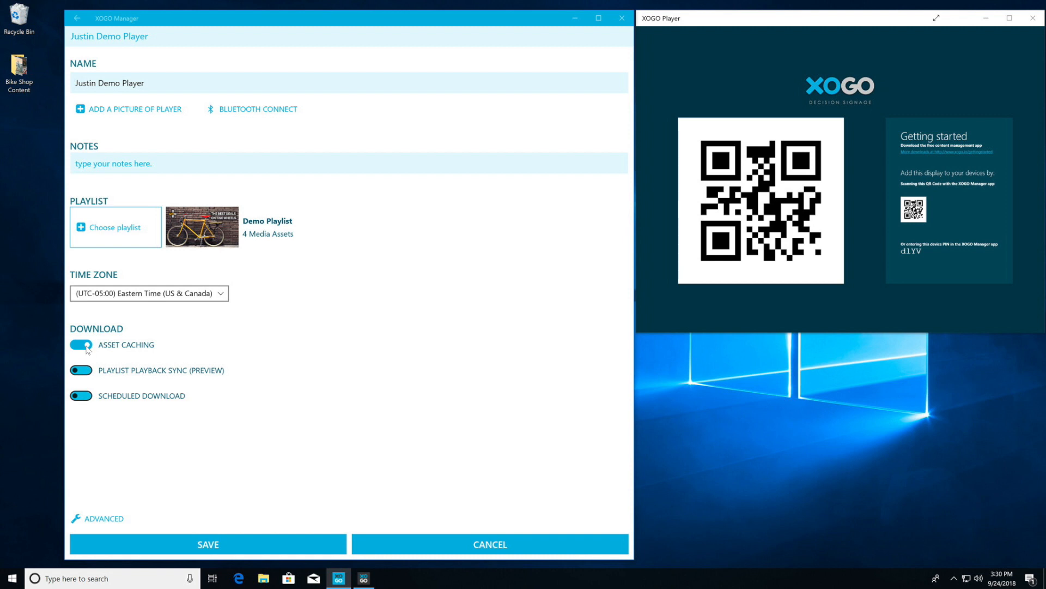
click(81, 344)
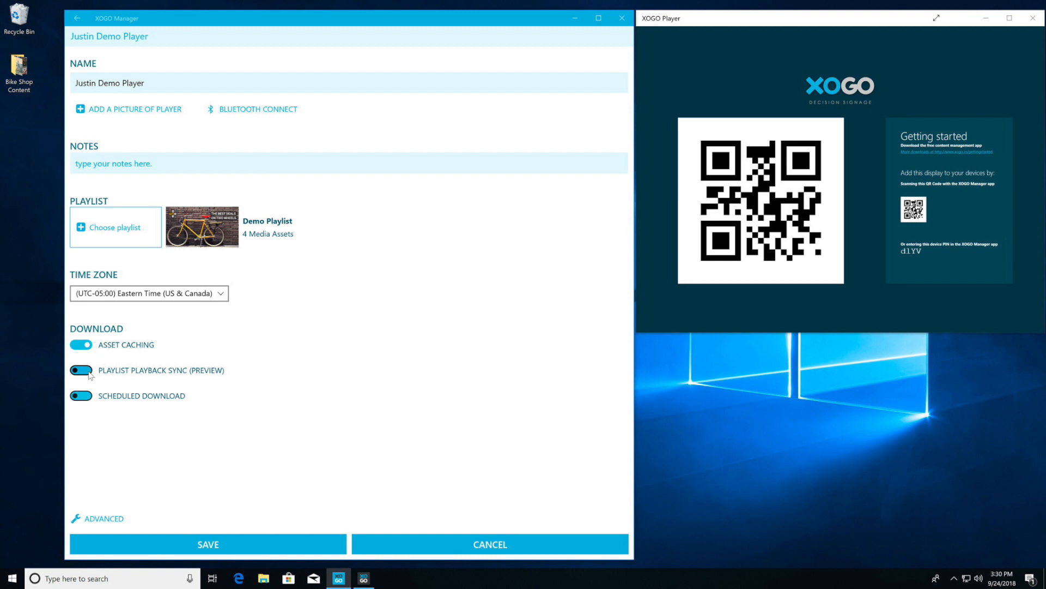
click(81, 370)
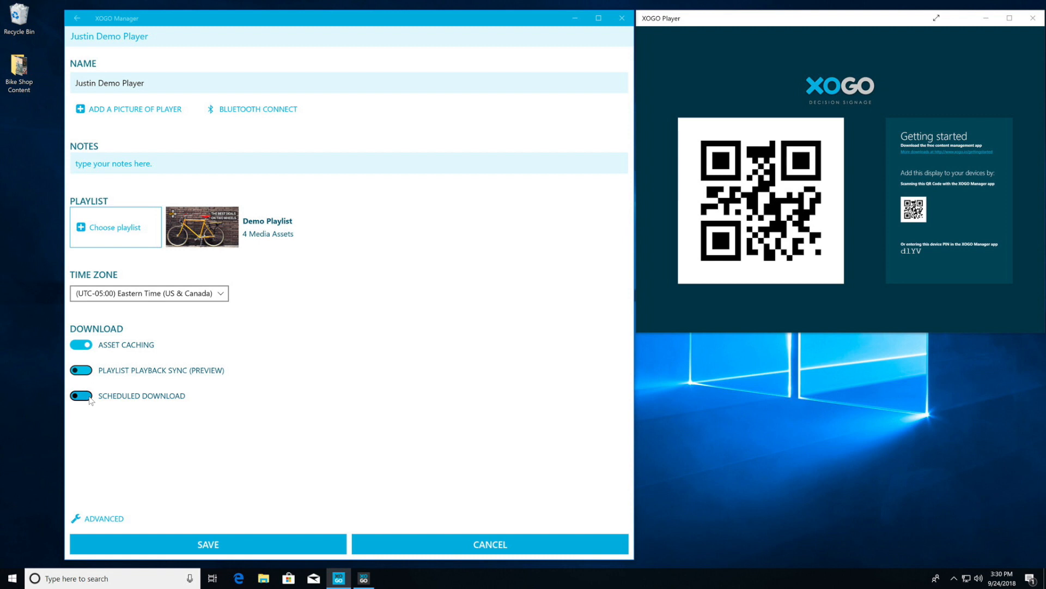
click(81, 395)
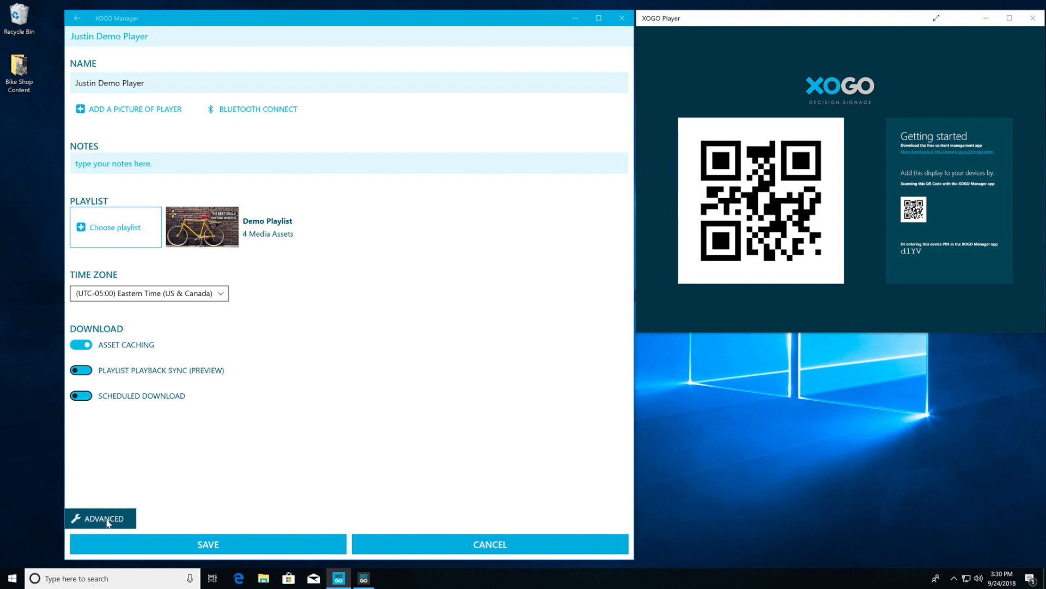
click(100, 517)
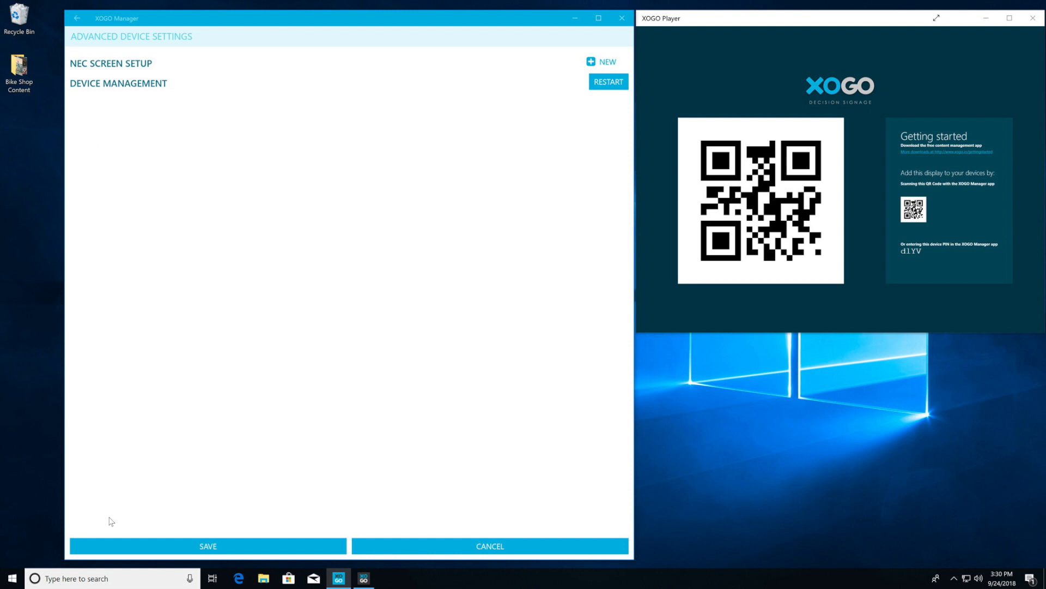
mouse_move(330, 100)
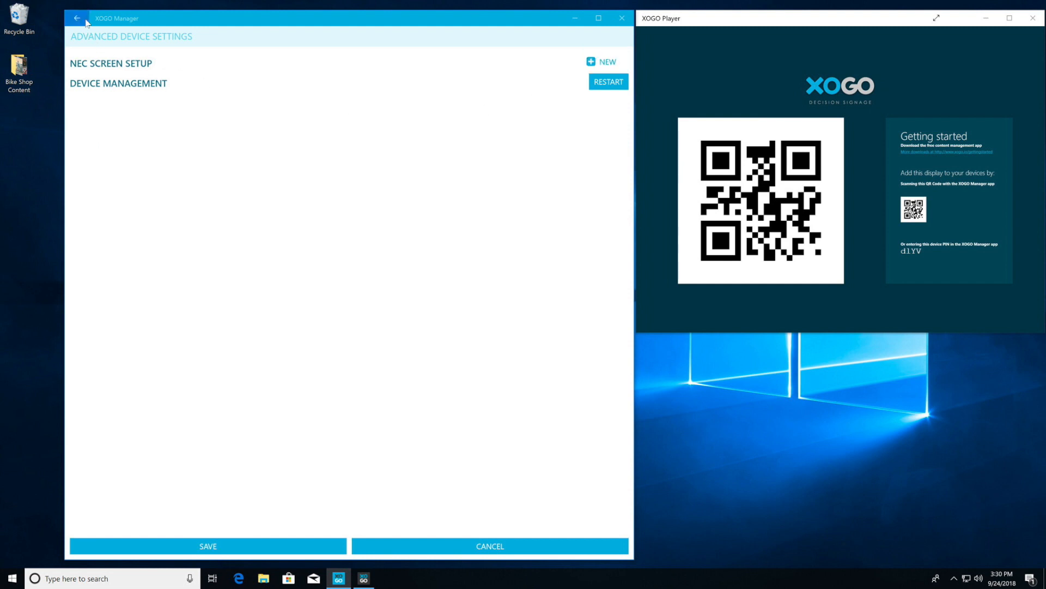
click(77, 18)
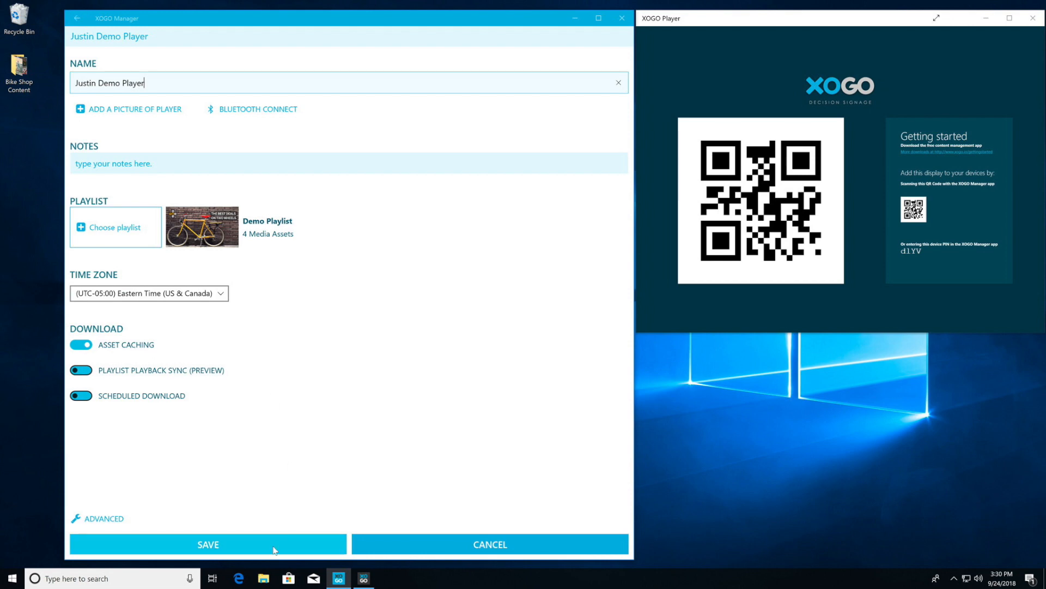
Save Justin Demo Player so XOGO Player starts loading Demo Playlist content
click(208, 544)
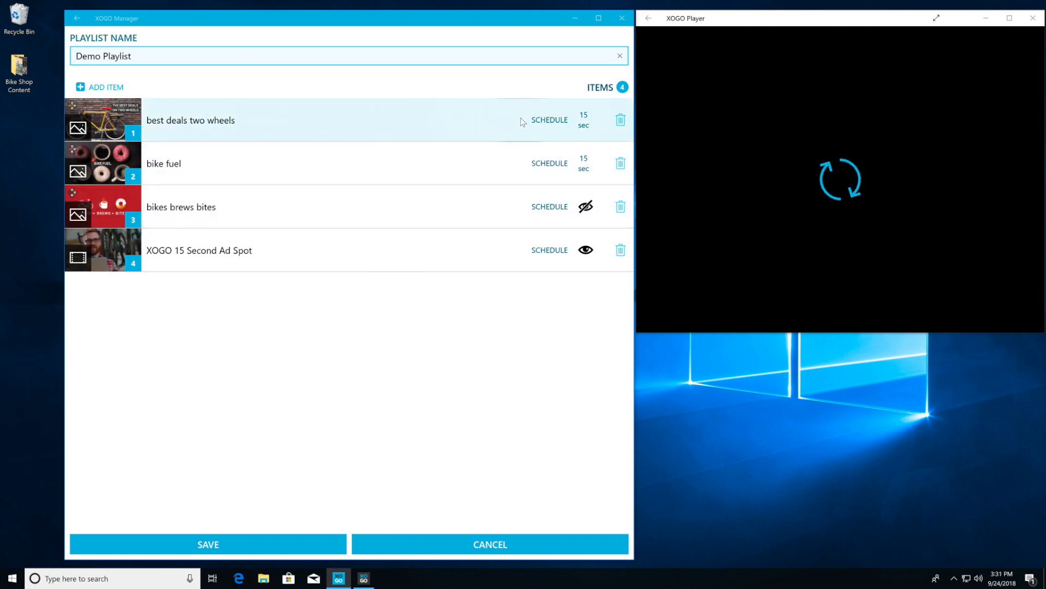
mouse_move(504, 171)
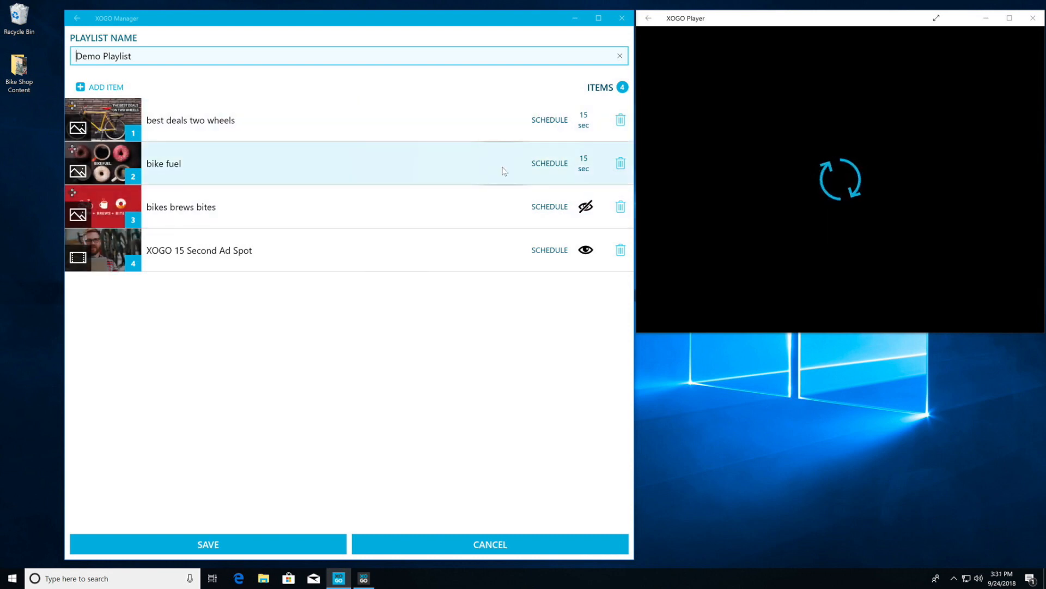
mouse_move(496, 255)
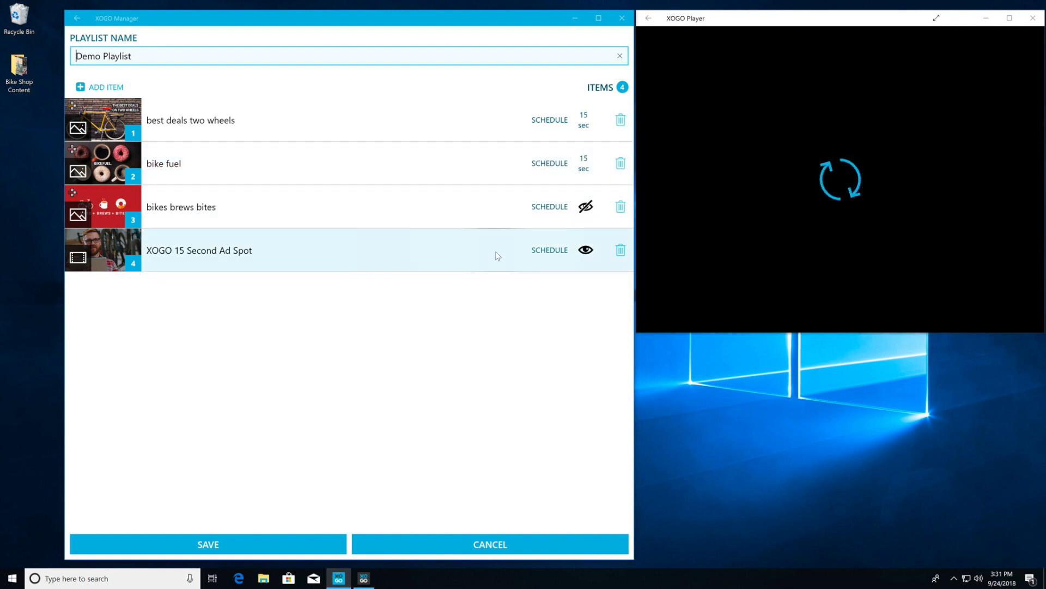